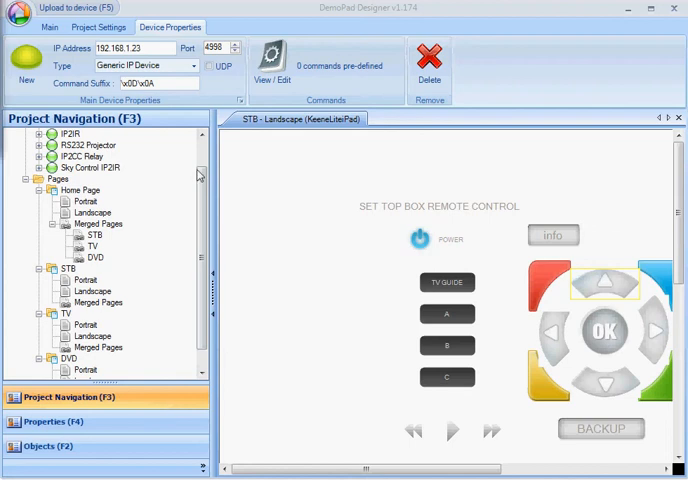
- Select the Sky Control IP2IR device in Project Navigation to show its settings
left_click(90, 168)
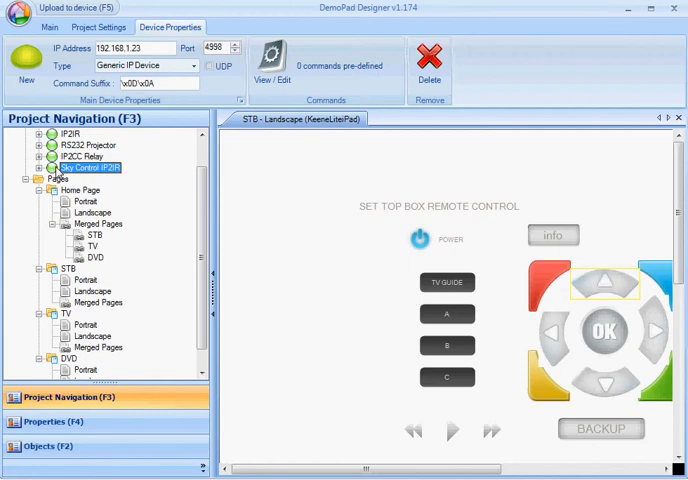
mouse_move(182, 104)
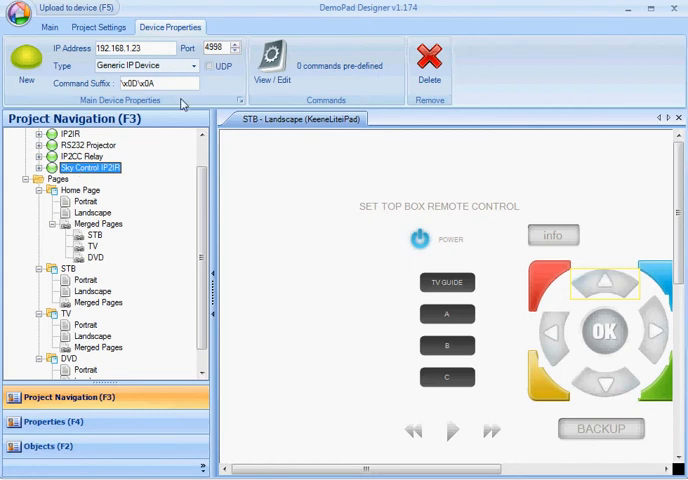
- Rename the default folder to 'IR Port 1 Sky1' and add a second folder 'IR Port 2 Sky 2'
left_click(280, 64)
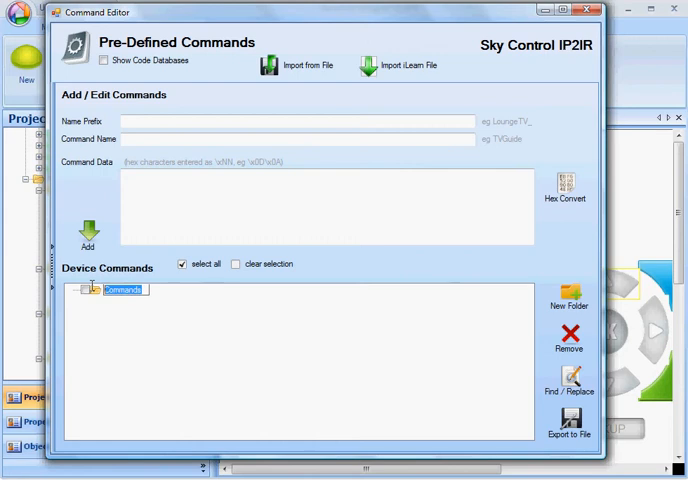
type("IR Port 1")
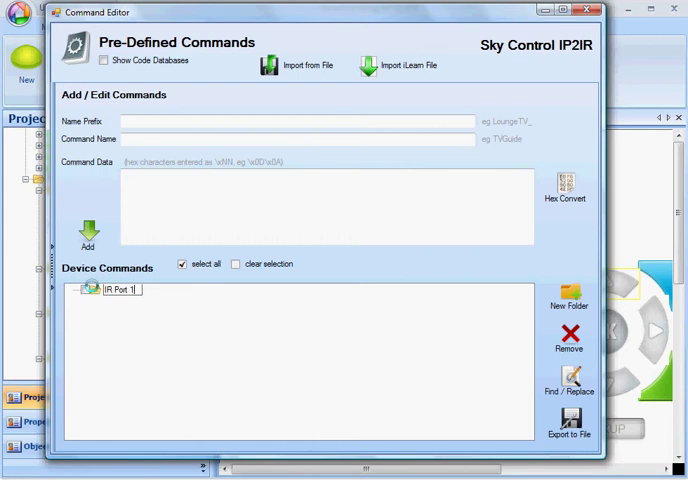
type("Sky1")
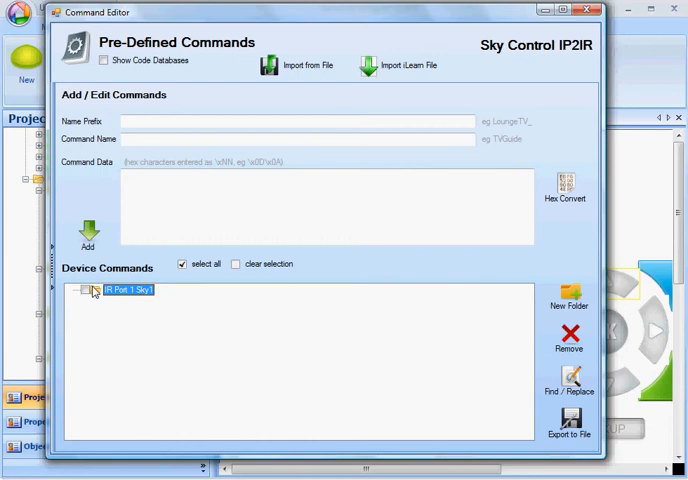
left_click(568, 296)
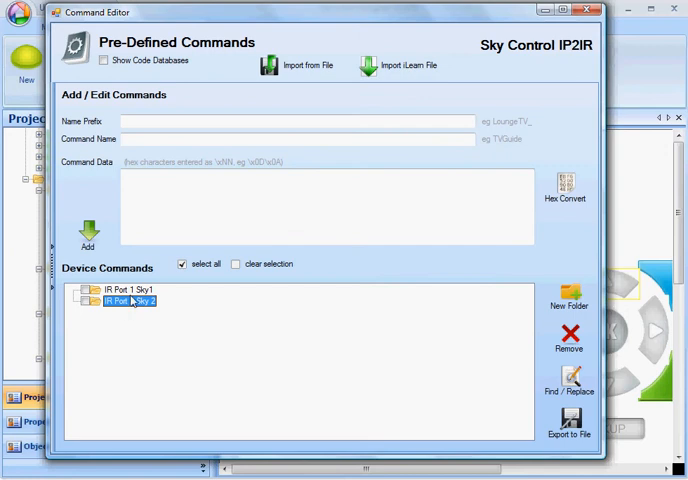
left_click(128, 290)
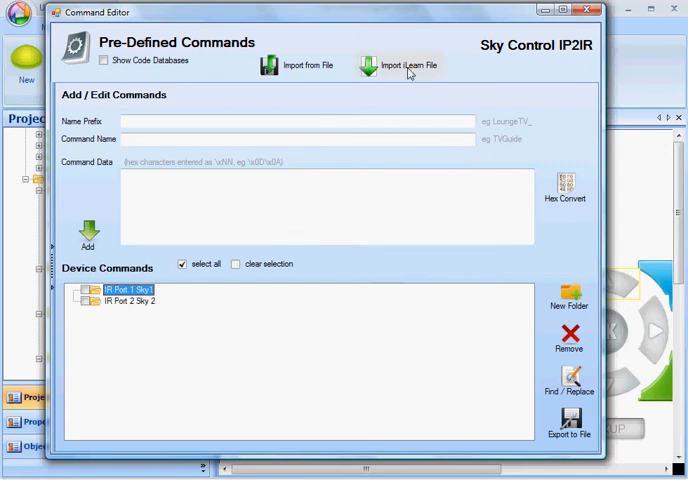
mouse_move(406, 72)
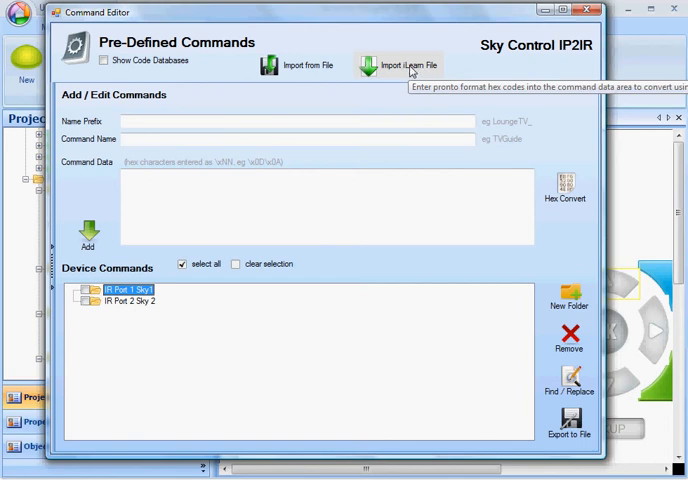
left_click(404, 64)
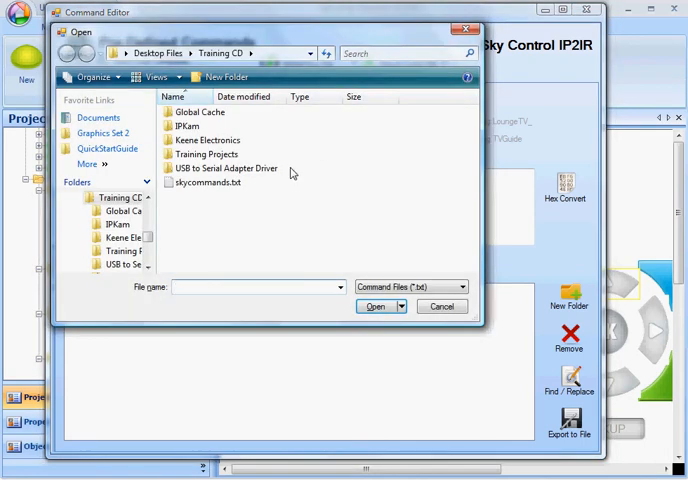
mouse_move(208, 182)
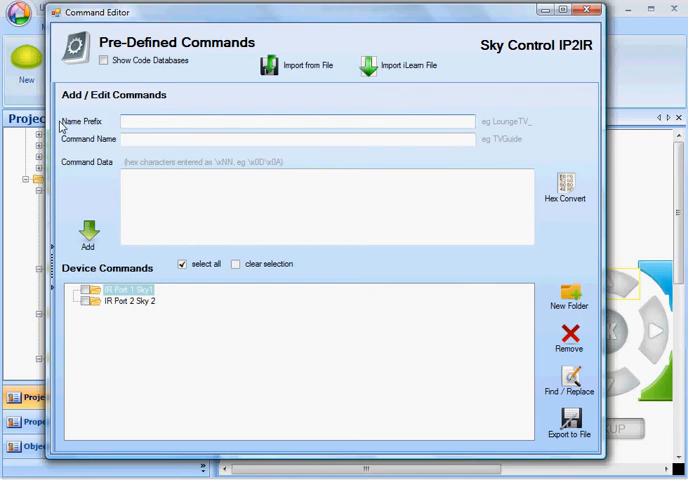
- Import skycommands.txt into IR Port 1 Sky1 as 37 commands prefixed SKY1_
type("SKY1")
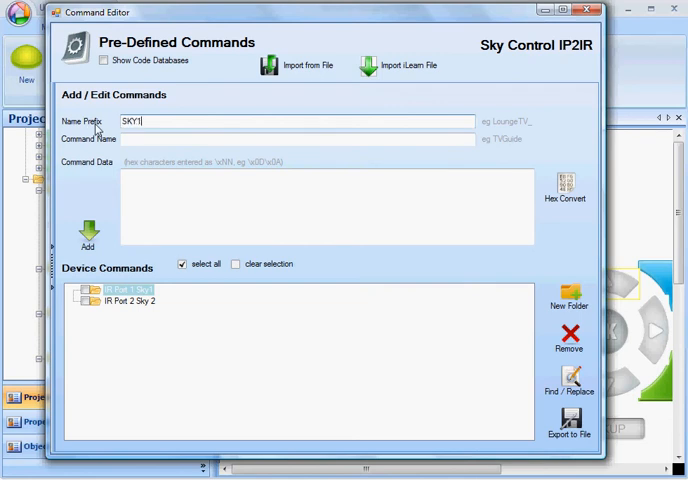
type("_")
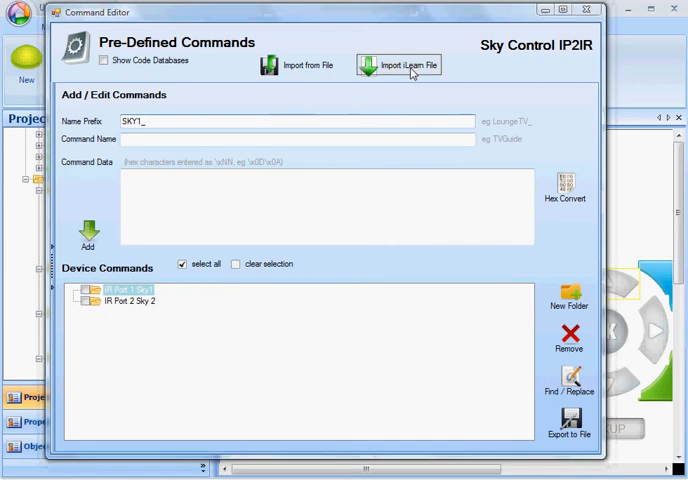
left_click(398, 64)
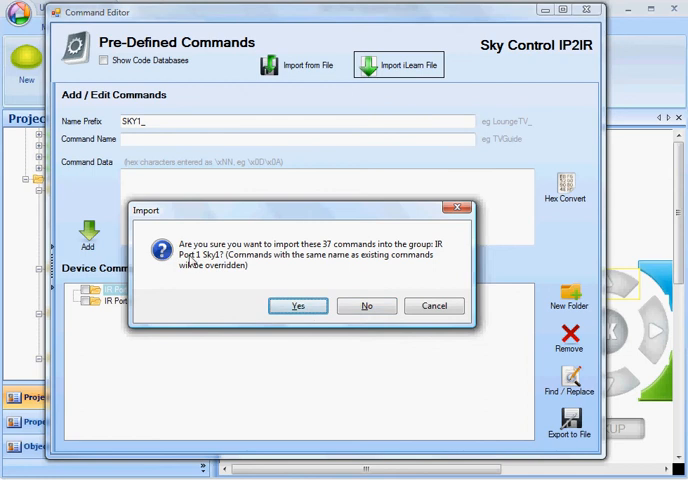
left_click(296, 306)
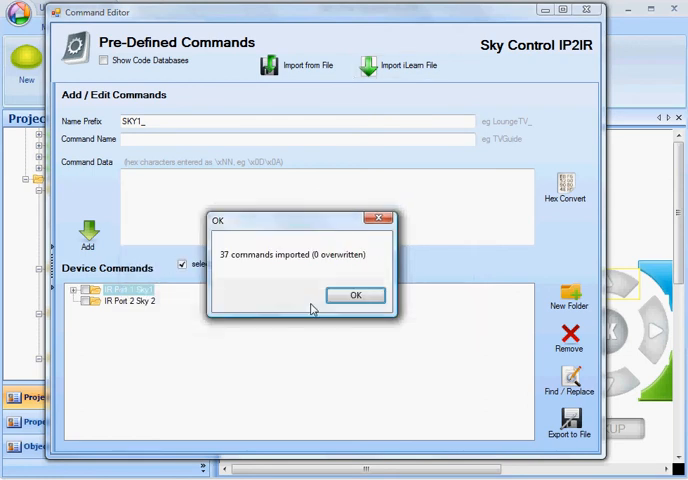
left_click(356, 296)
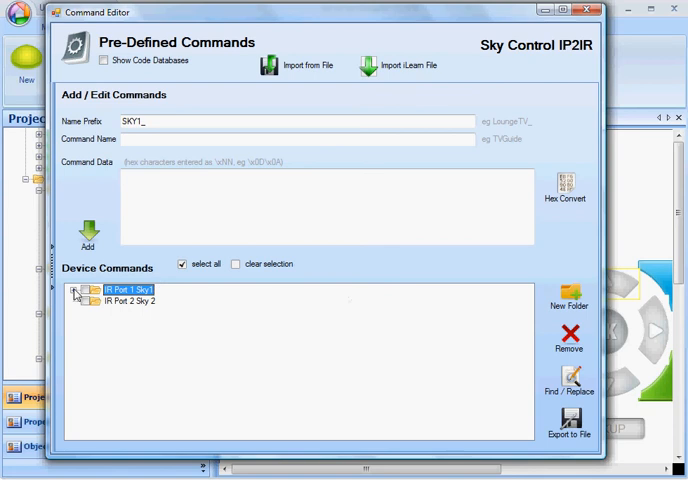
- Move to the IR Port 2 Sky 2 folder and begin importing the learned command file again
left_click(80, 290)
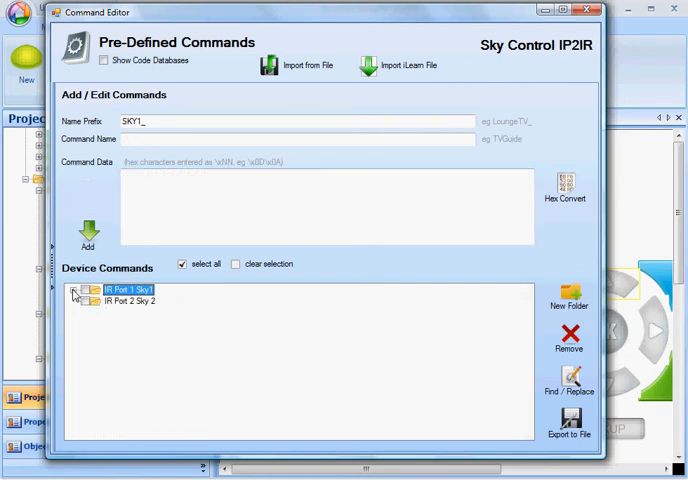
left_click(130, 300)
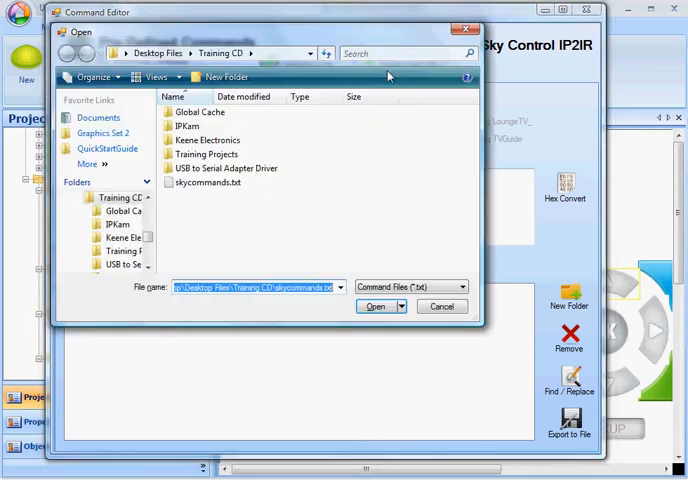
- Import the 37 Sky commands into IR Port 2 Sky 2 with the SKY2_ prefix and view SKY2_SKY2_CH+
left_click(376, 306)
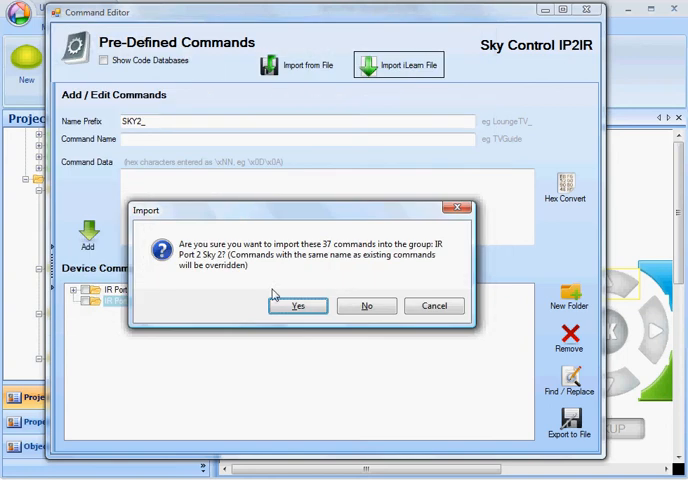
left_click(296, 304)
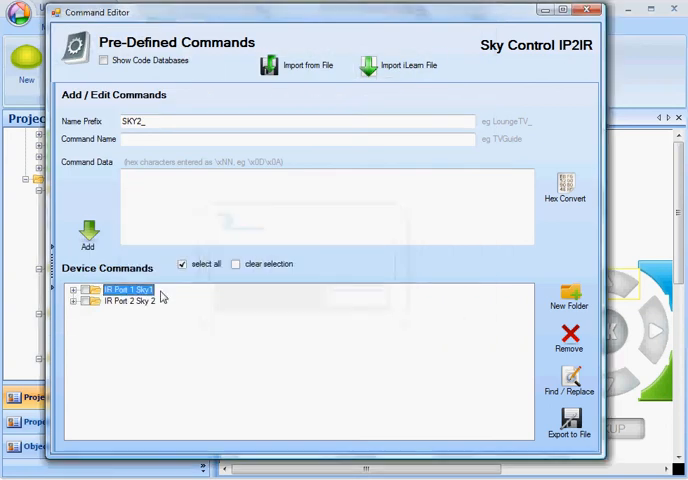
left_click(88, 300)
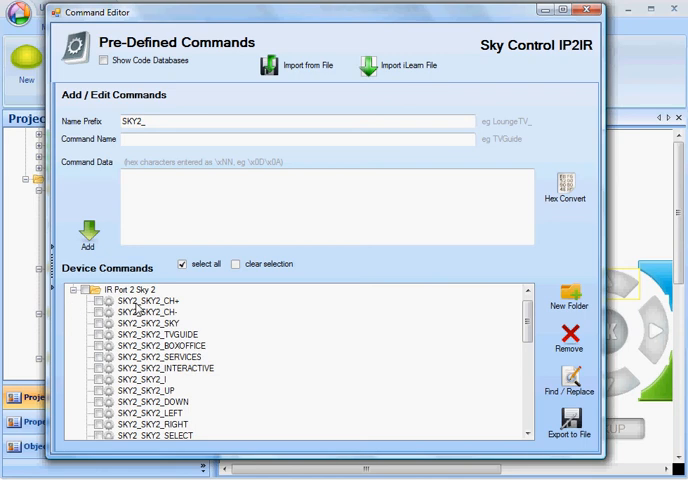
left_click(136, 300)
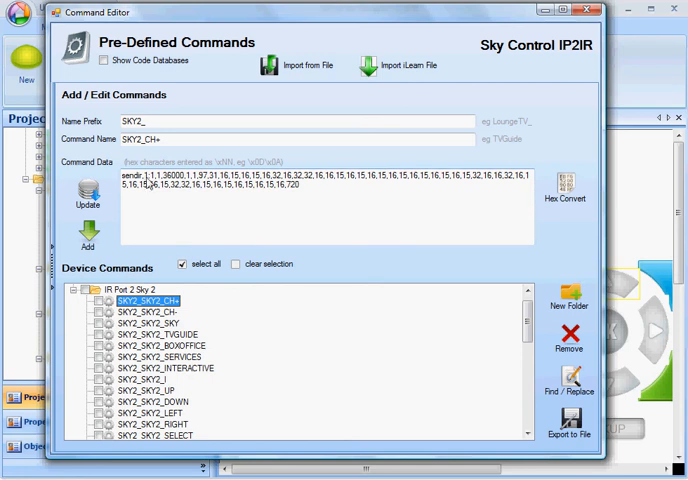
mouse_move(520, 356)
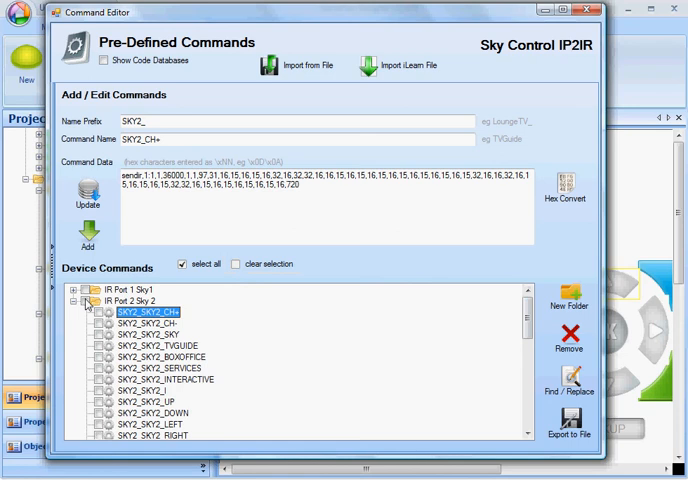
- Find and replace 1:1 with 1:2 across all 37 checked SKY2_ commands
left_click(182, 264)
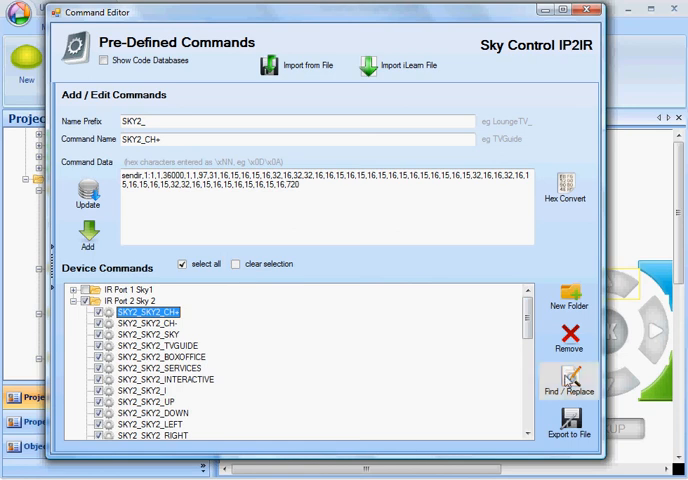
left_click(568, 388)
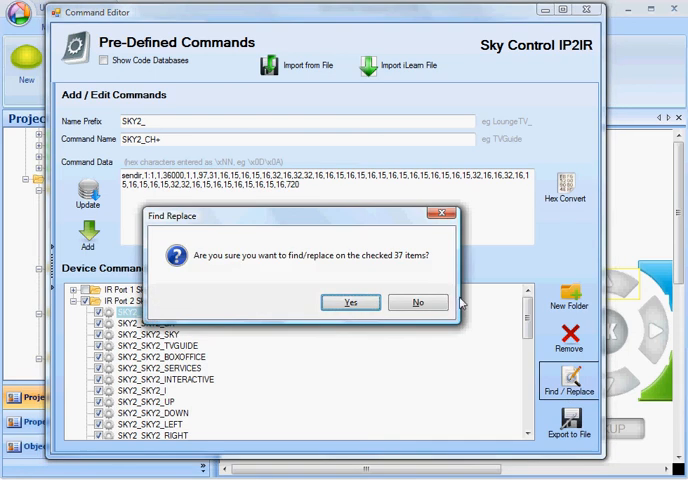
left_click(350, 302)
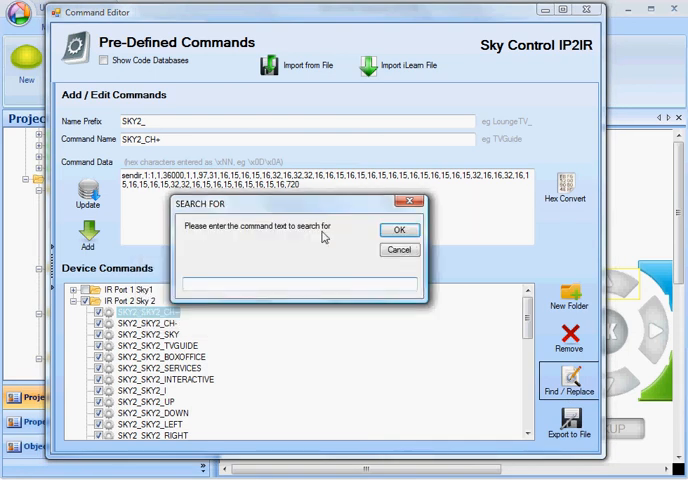
type("1")
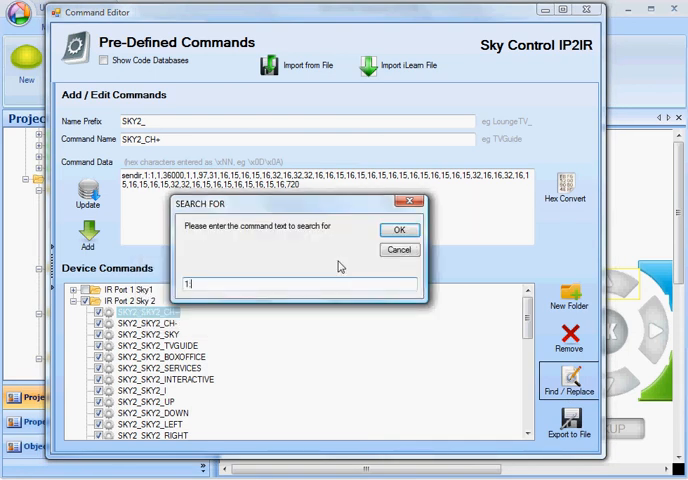
type(":1")
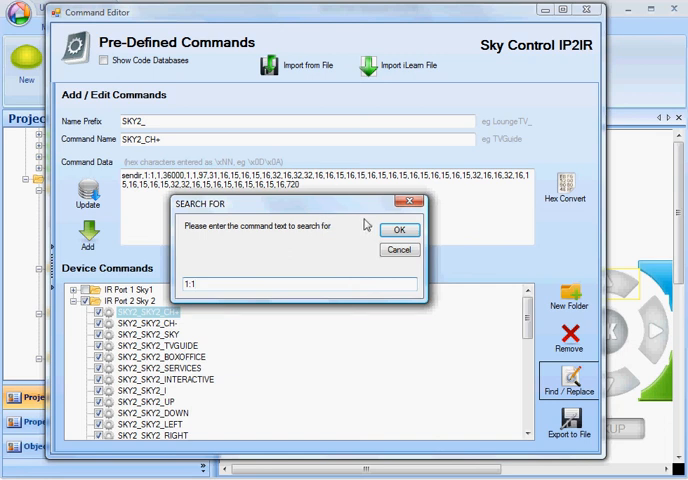
left_click(400, 230)
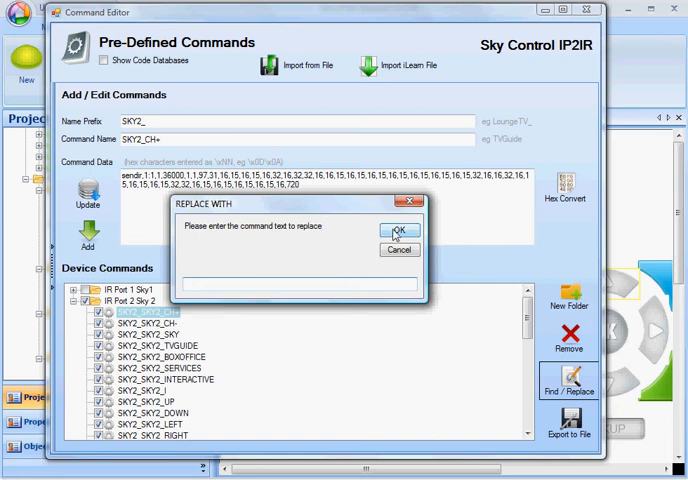
type("1:2")
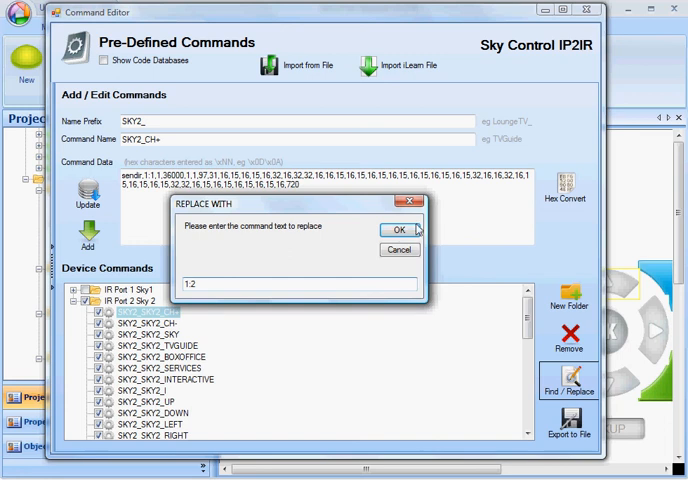
left_click(398, 228)
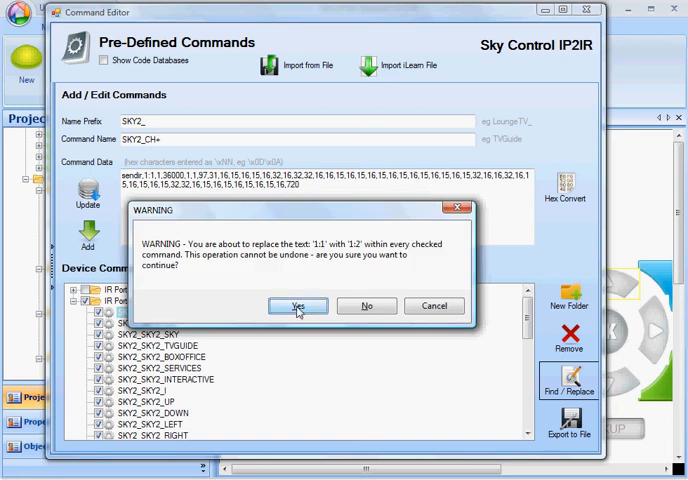
left_click(296, 306)
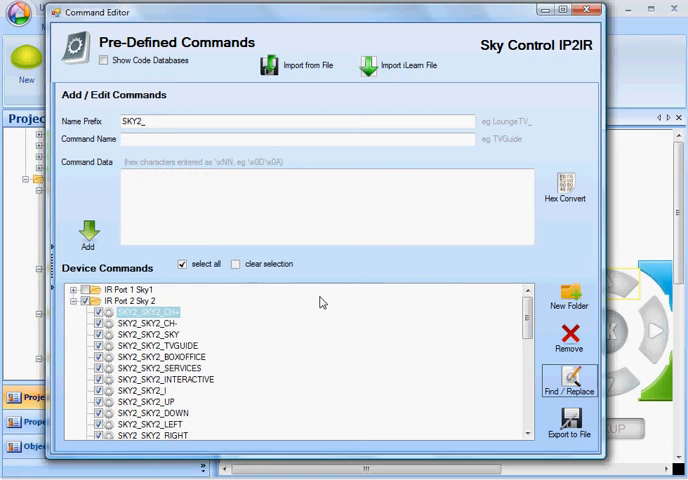
- Verify a Sky 2 command reads 1:2, then expand IR Port 1 Sky1 to show its 1:1 commands
left_click(150, 334)
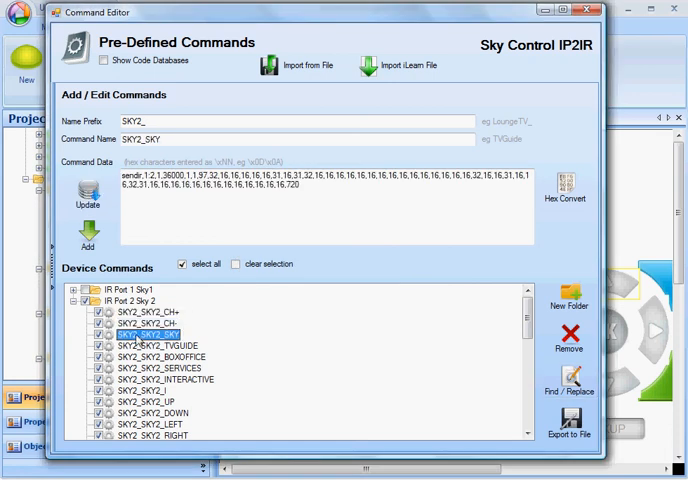
left_click(156, 344)
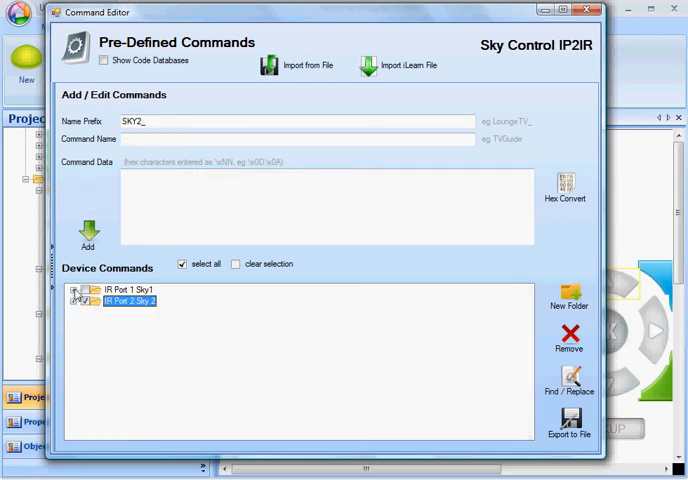
left_click(76, 290)
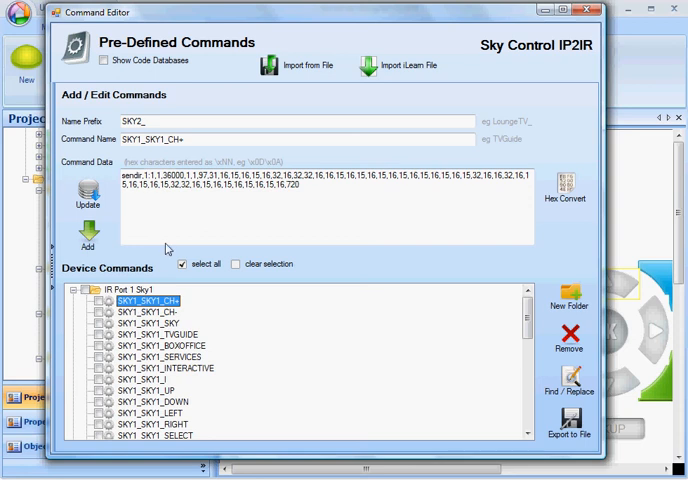